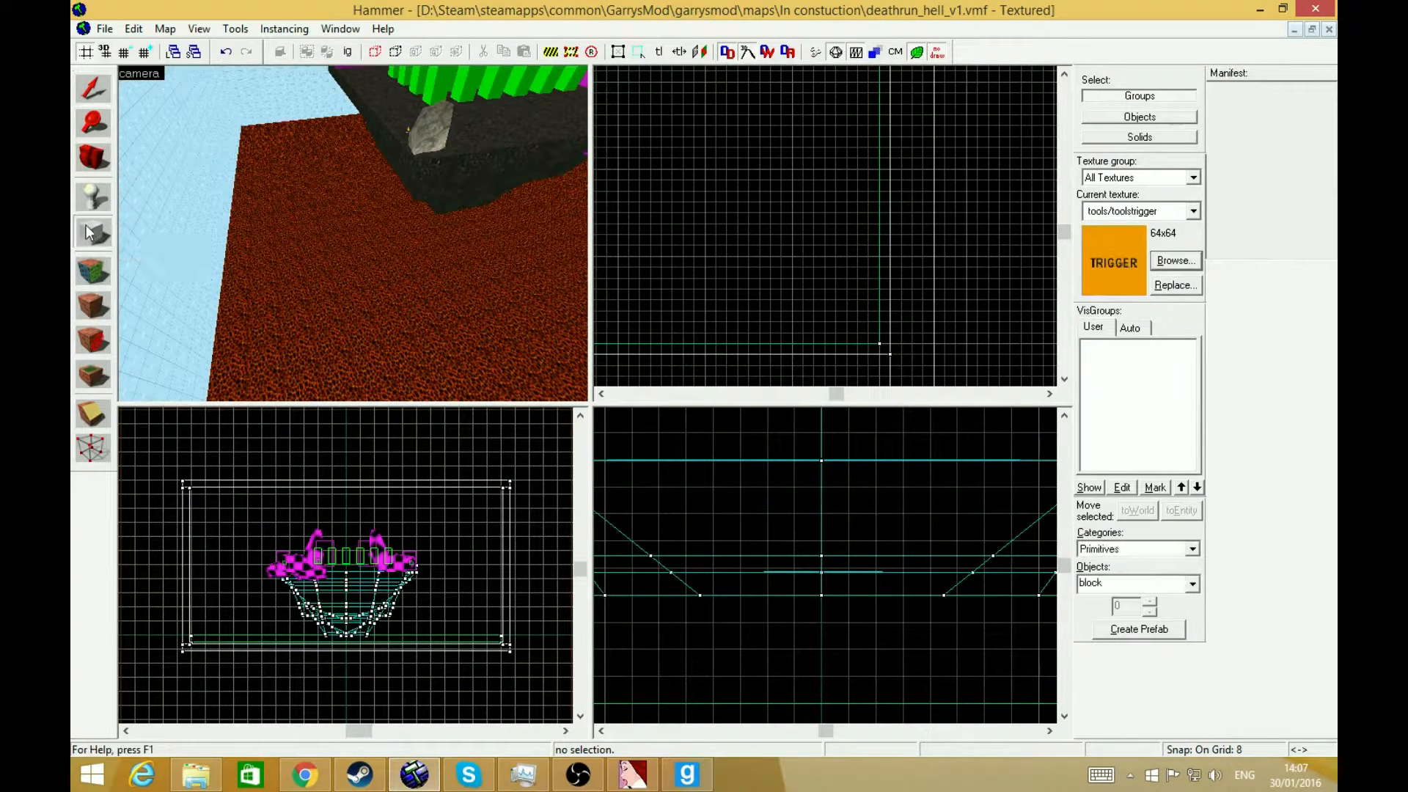
# Step: Browse textures to select the tools/toolstrigger trigger material
pyautogui.click(1175, 261)
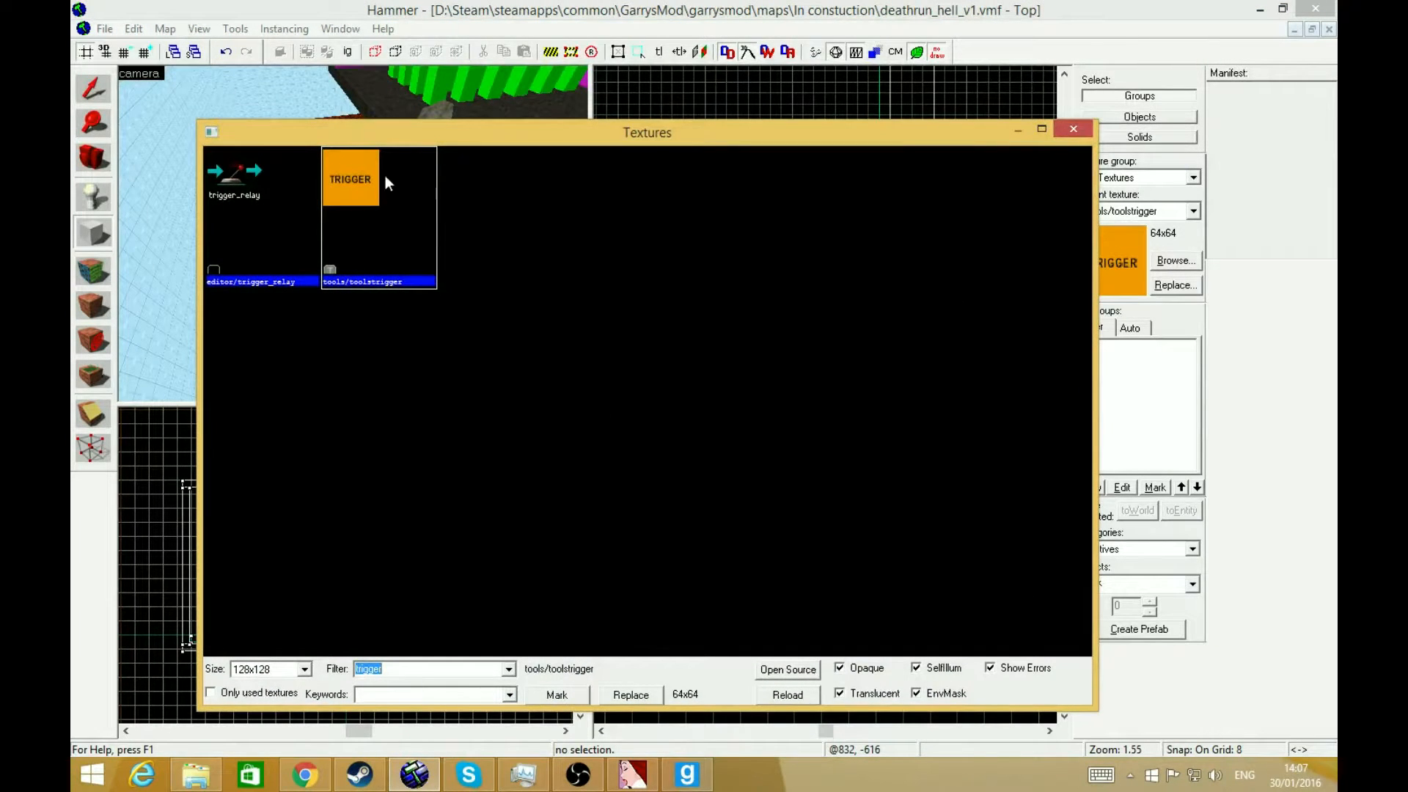
pyautogui.moveTo(376, 193)
pyautogui.write('trigg')
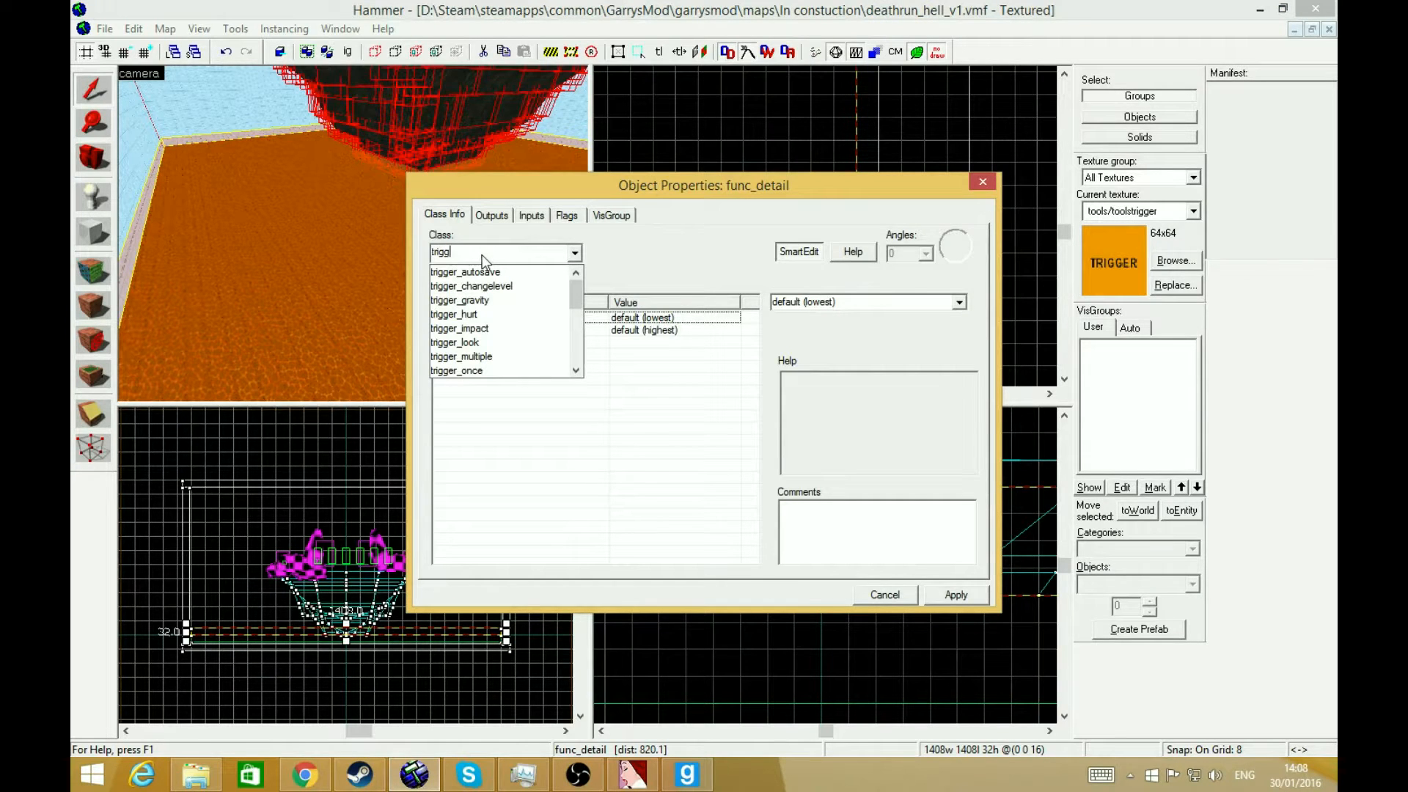
# Step: Make the brush a trigger_hurt and flag it for Clients, NPCs and Physics Objects
pyautogui.click(453, 314)
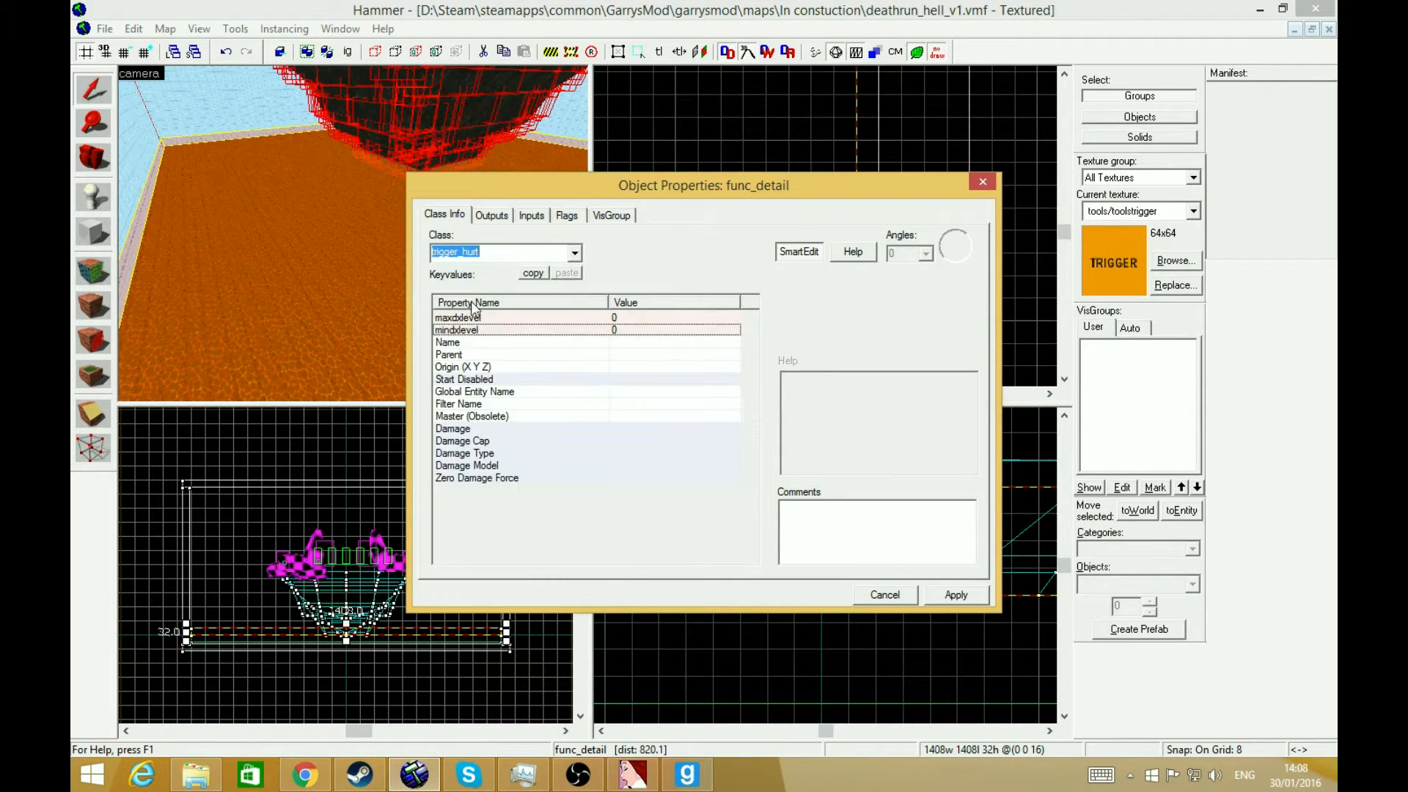
pyautogui.click(566, 214)
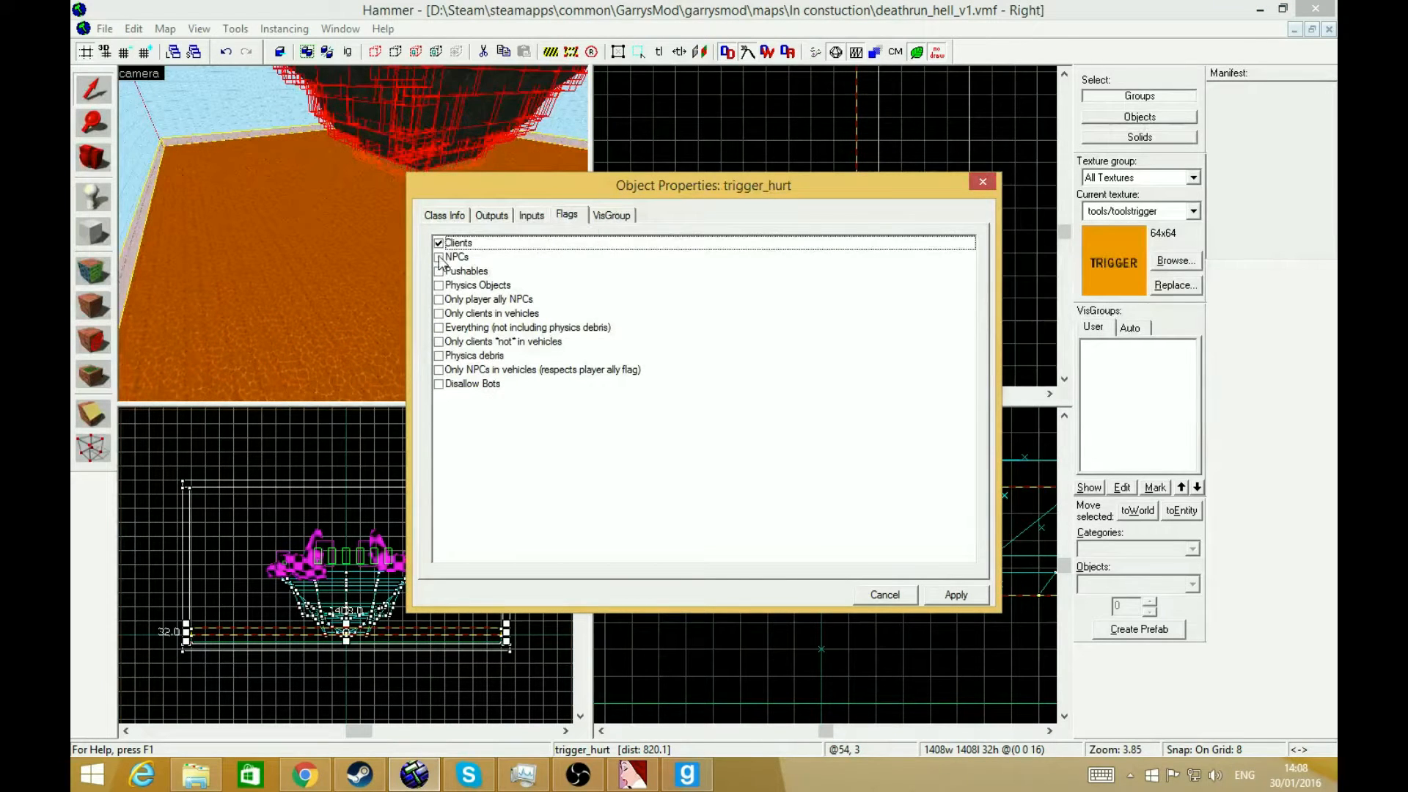
pyautogui.click(438, 256)
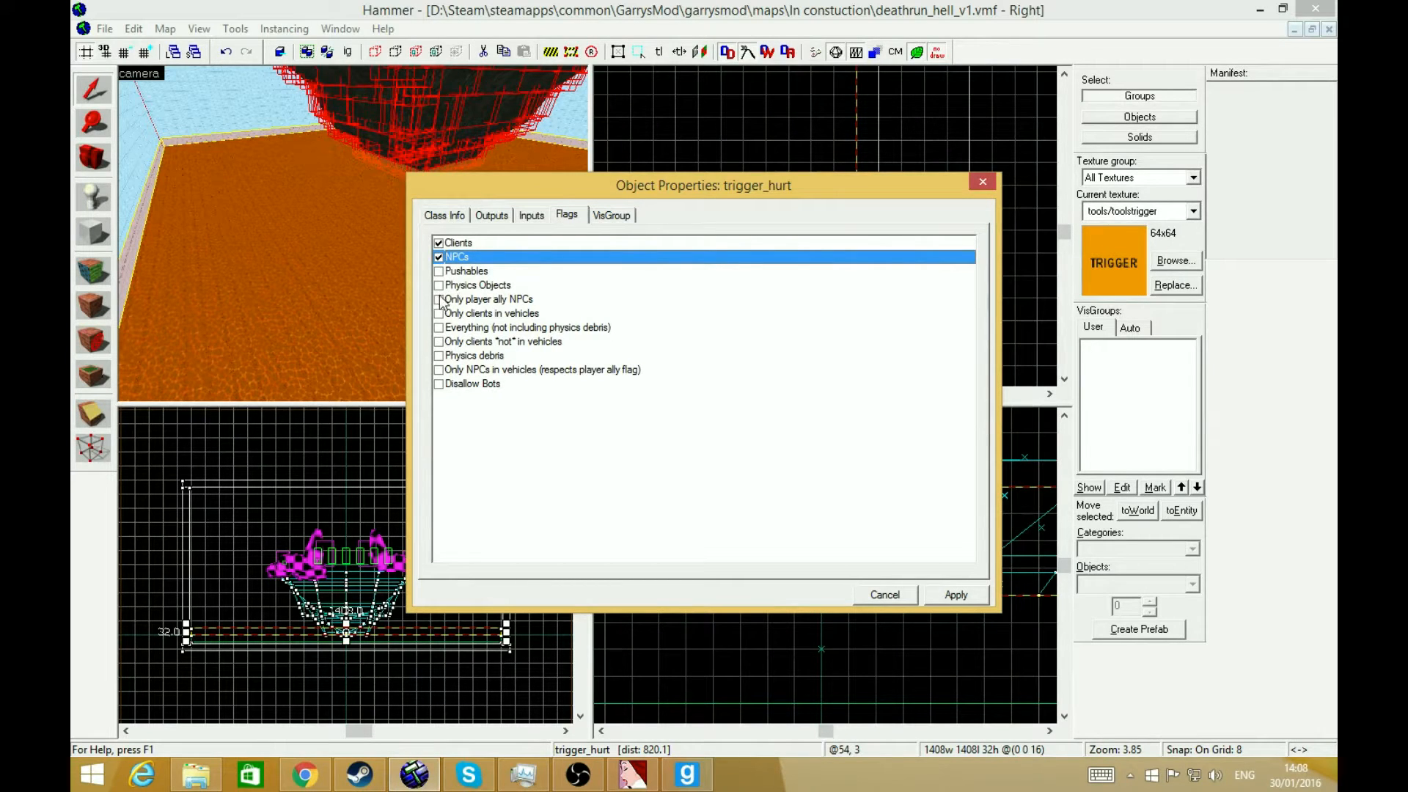
pyautogui.click(438, 271)
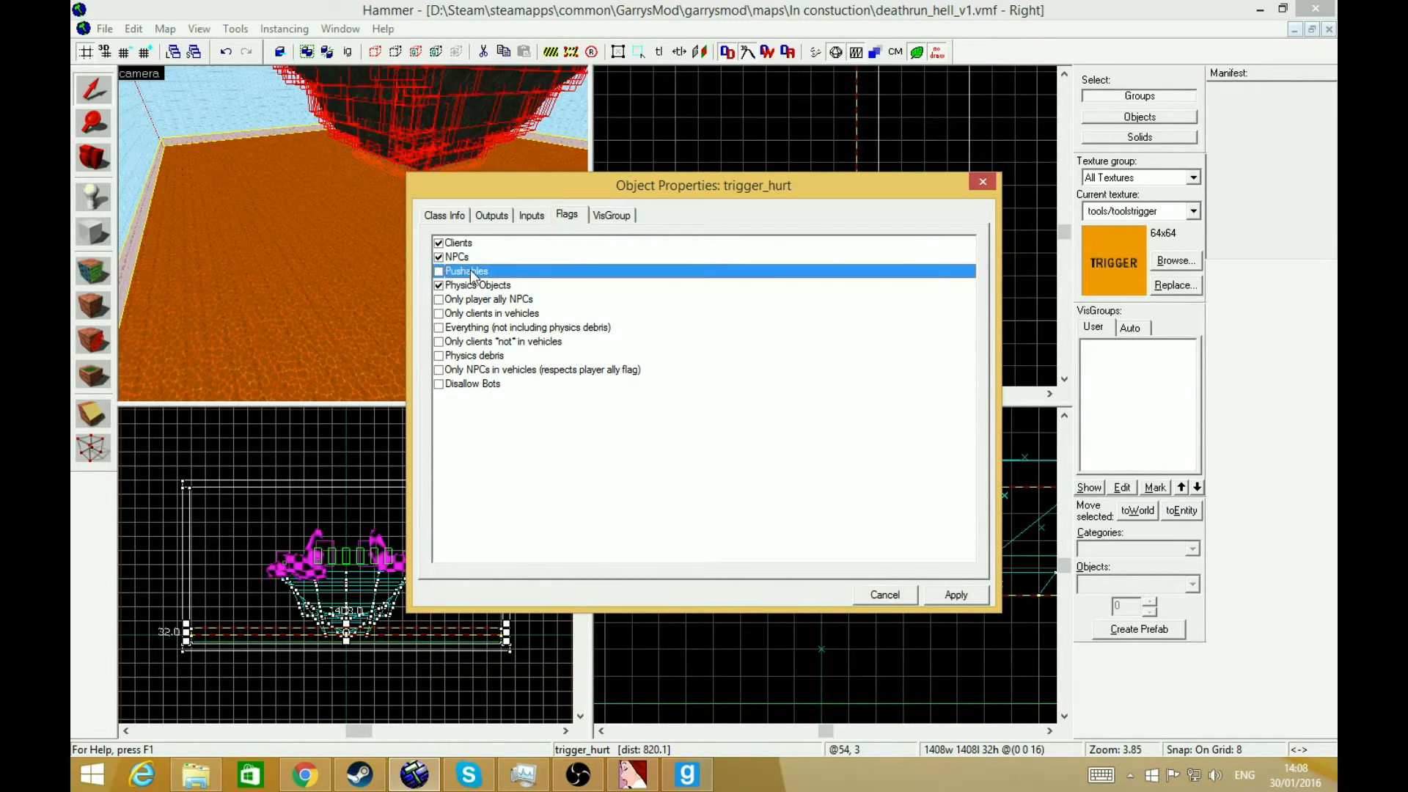
pyautogui.click(444, 214)
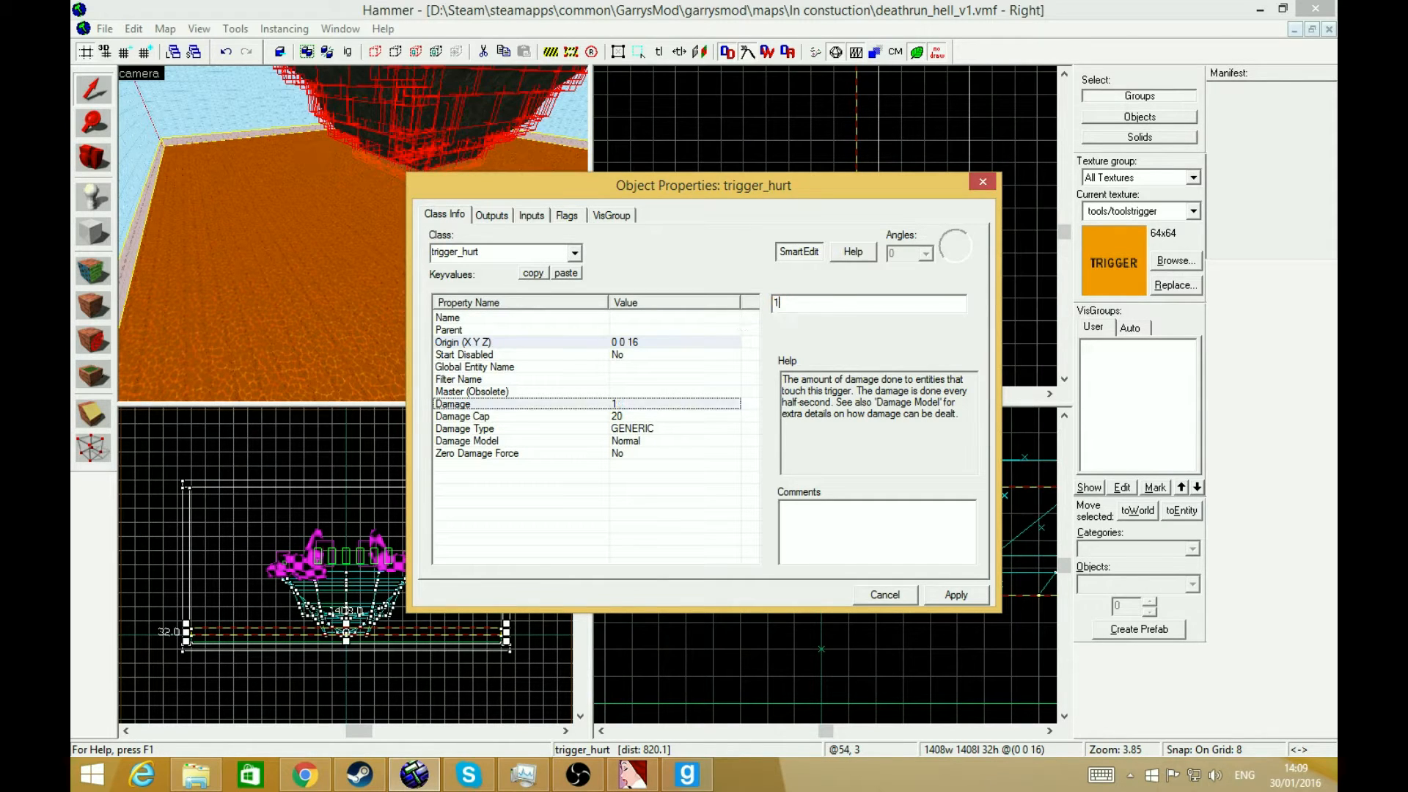
# Step: Set the trigger_hurt Damage to 1000 with BURN damage type
pyautogui.write('0000')
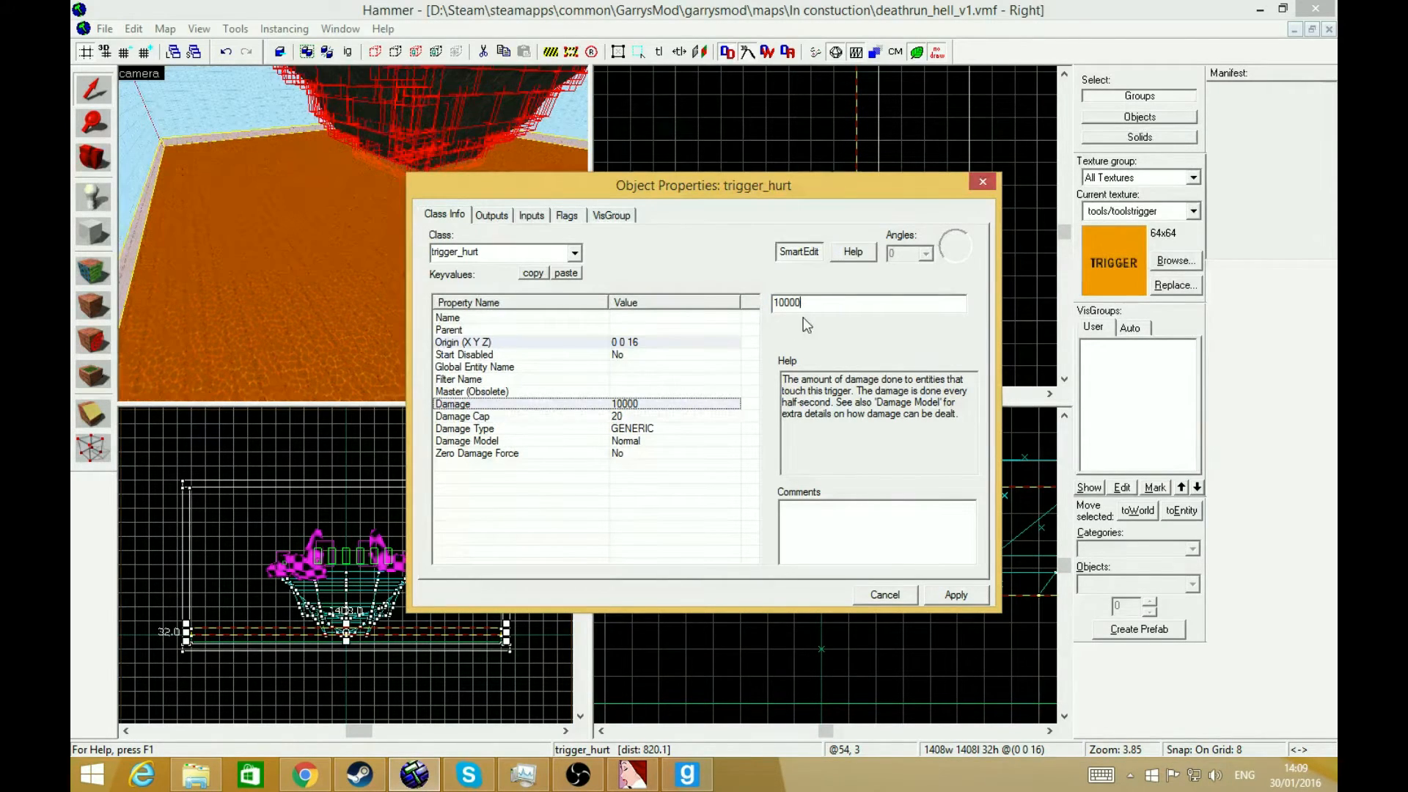
pyautogui.click(461, 417)
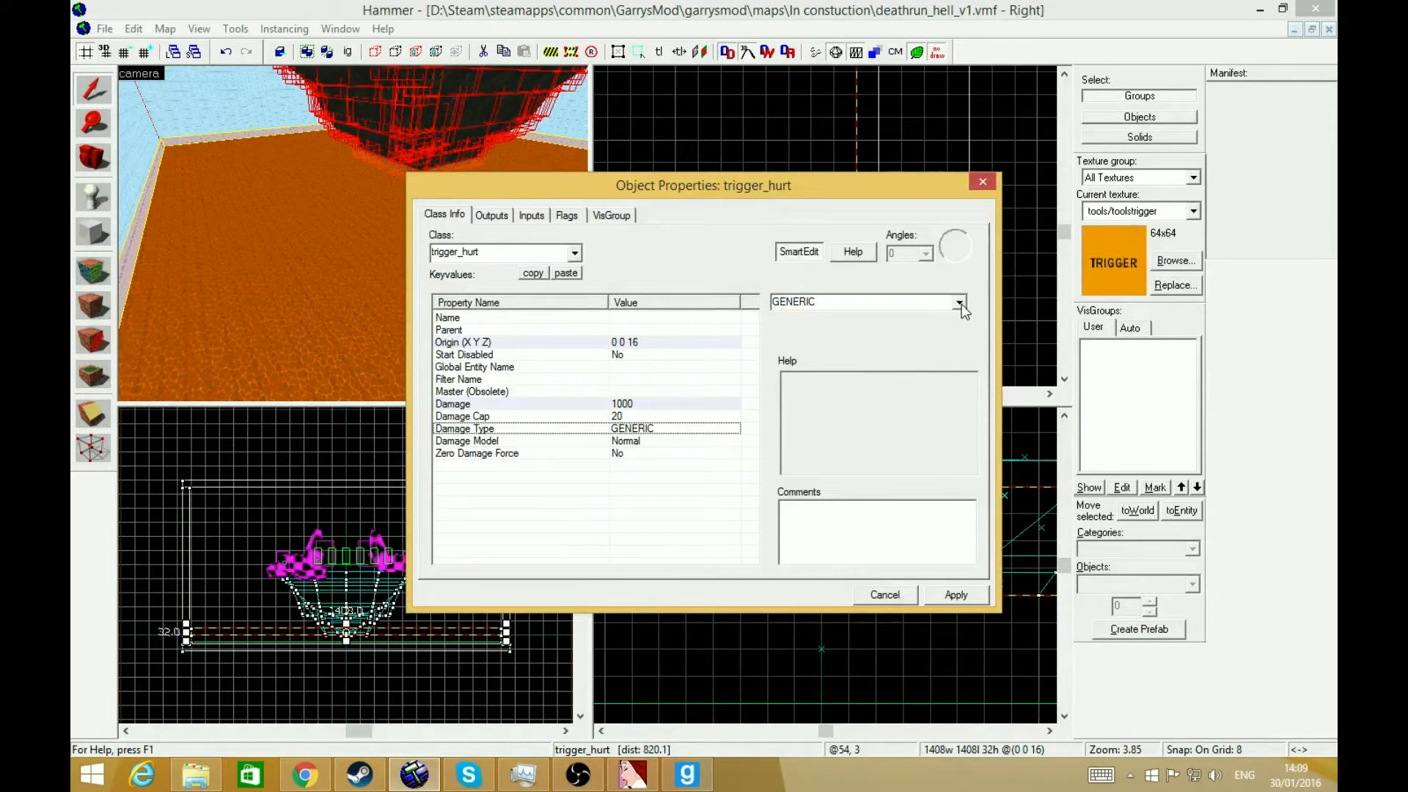
pyautogui.click(958, 302)
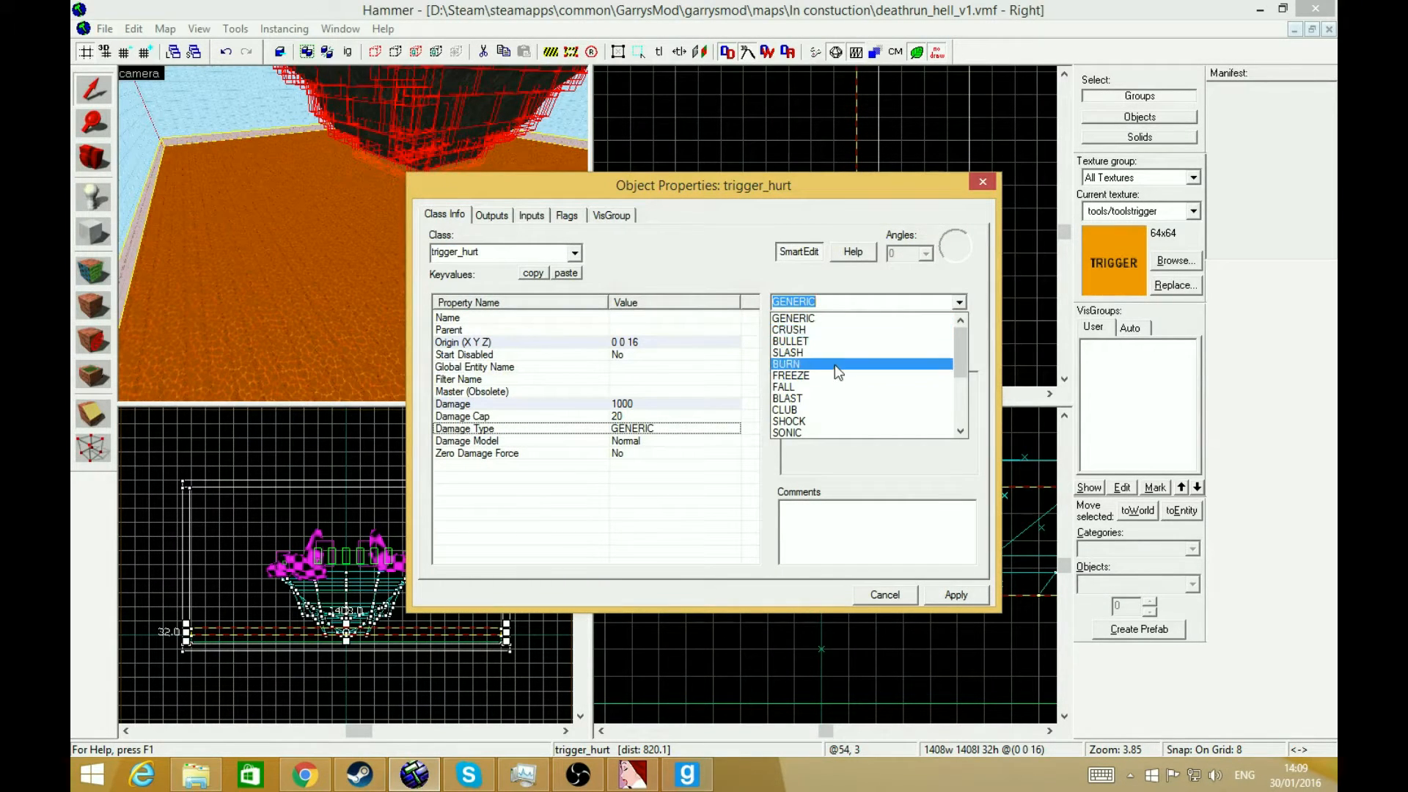
pyautogui.click(785, 363)
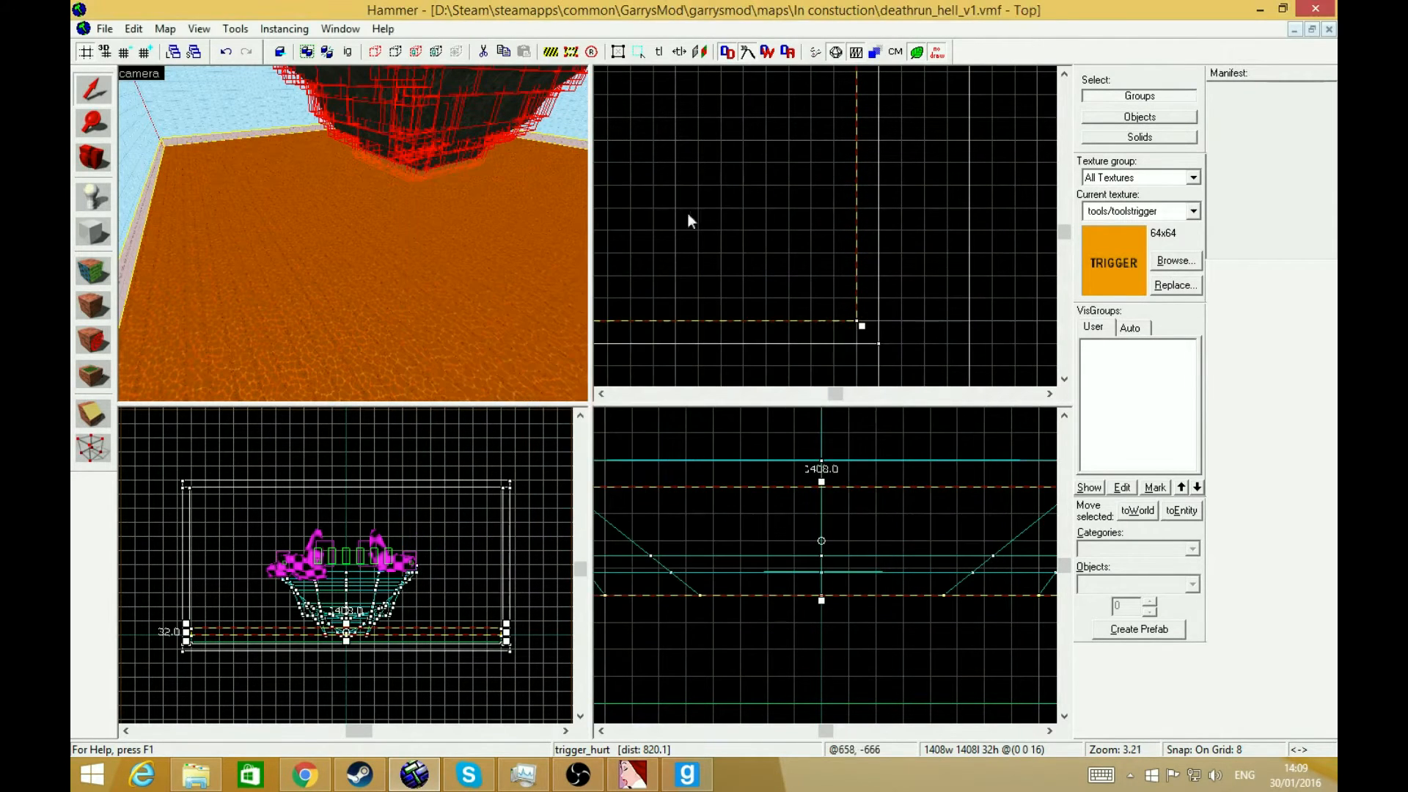
# Step: Compile and launch the map in Garry's Mod for testing
pyautogui.click(793, 52)
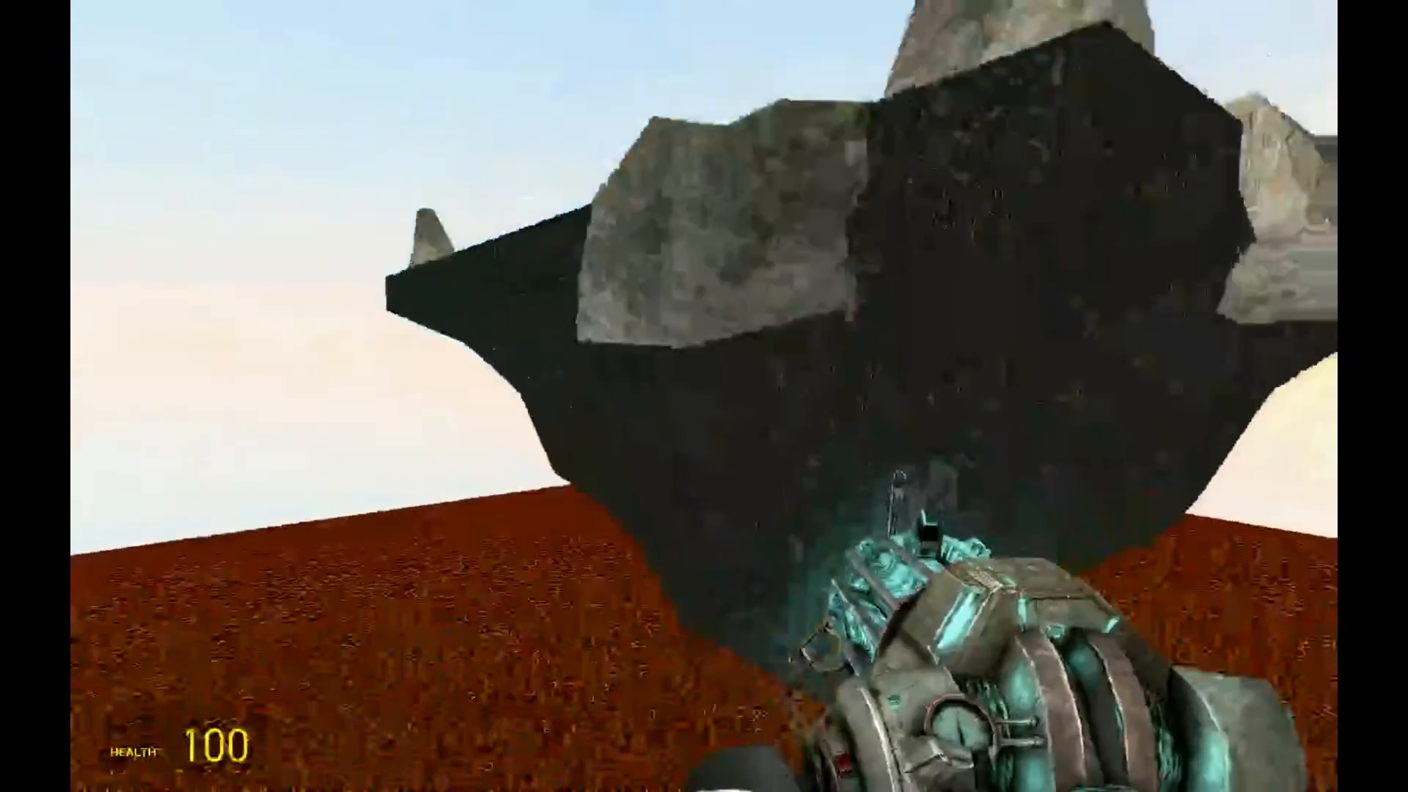
pyautogui.moveTo(704, 396)
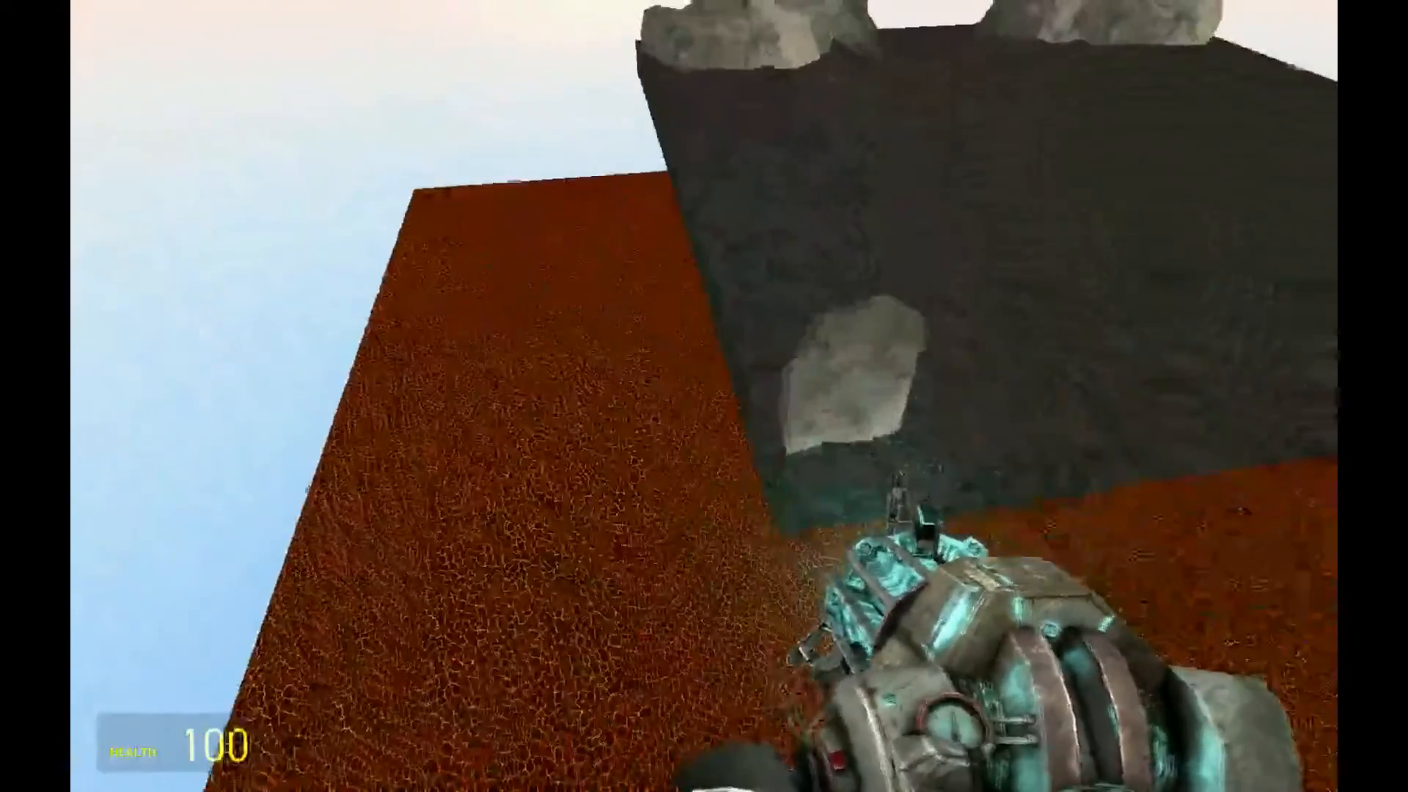